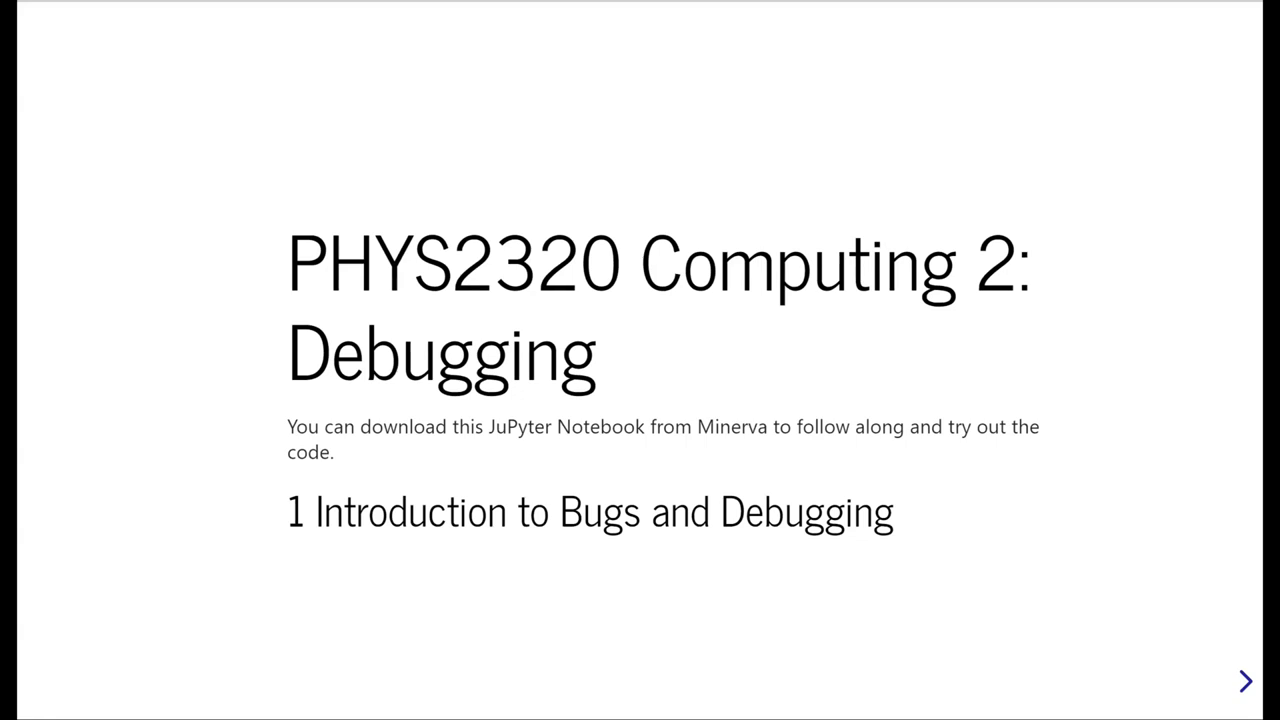
{"action": "mouse_move", "coordinate": [940, 51]}
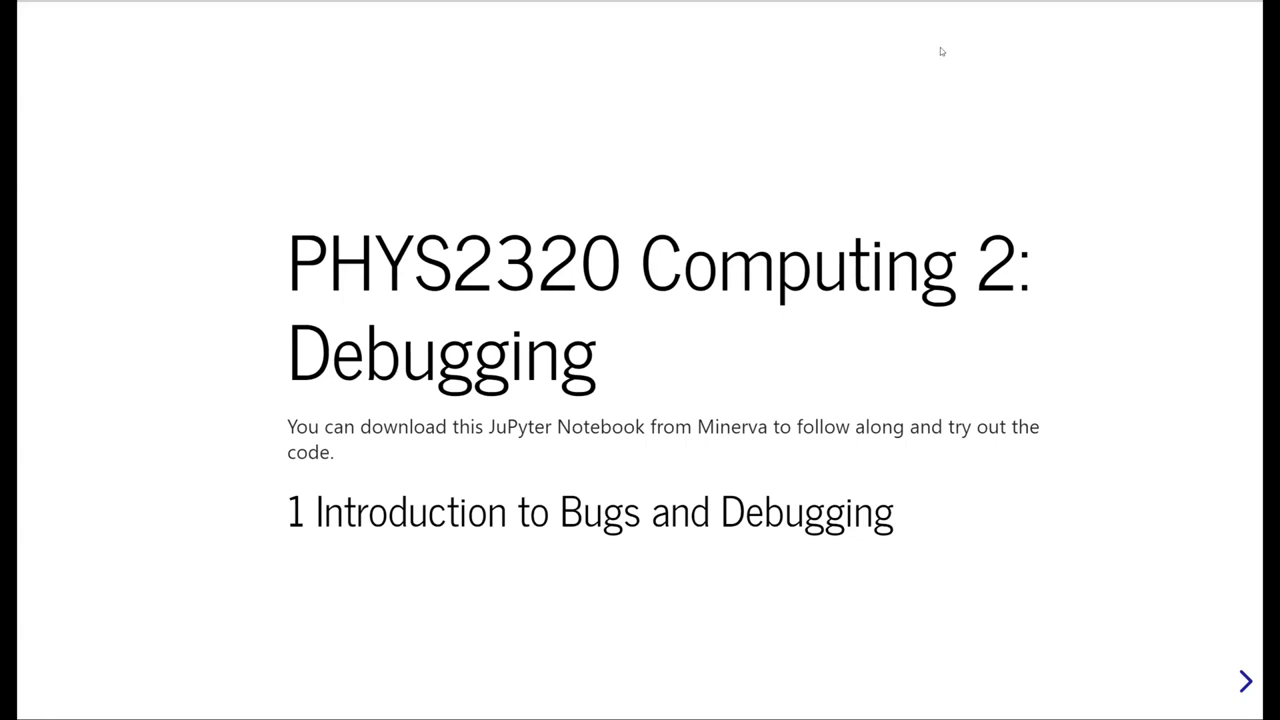
Advance from the PHYS2320 Debugging title slide to '1.1 History of Bugs'
{"action": "left_click", "coordinate": [1244, 681]}
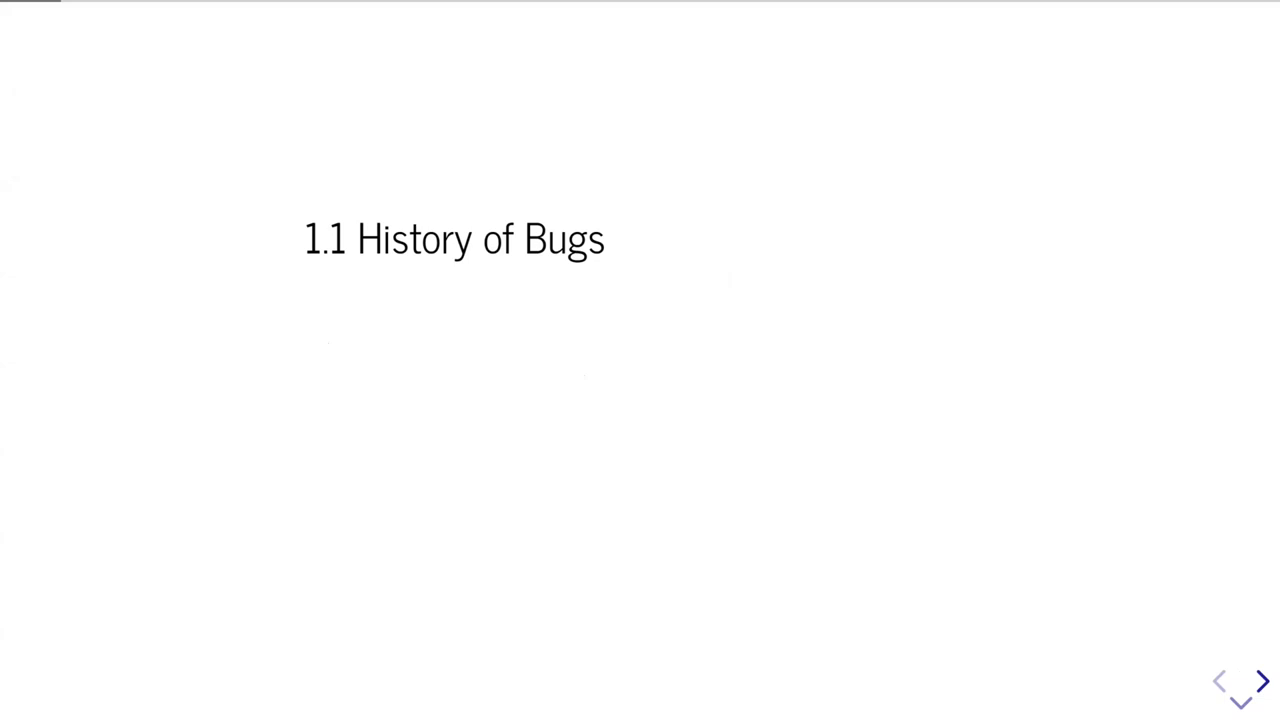
Advance to the sub-slide with the September 1947 Harvard Mk II operations log photo
{"action": "left_click", "coordinate": [1261, 680]}
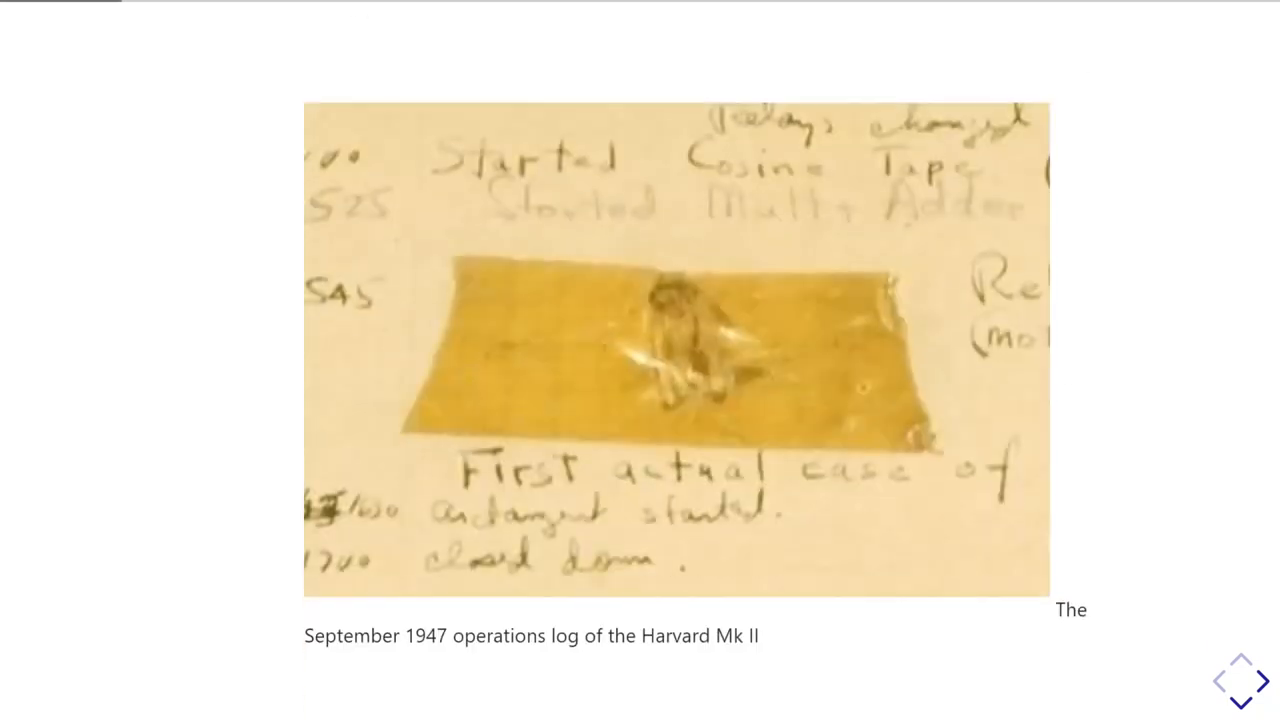
{"action": "scroll", "scroll_direction": "down", "scroll_amount": 3}
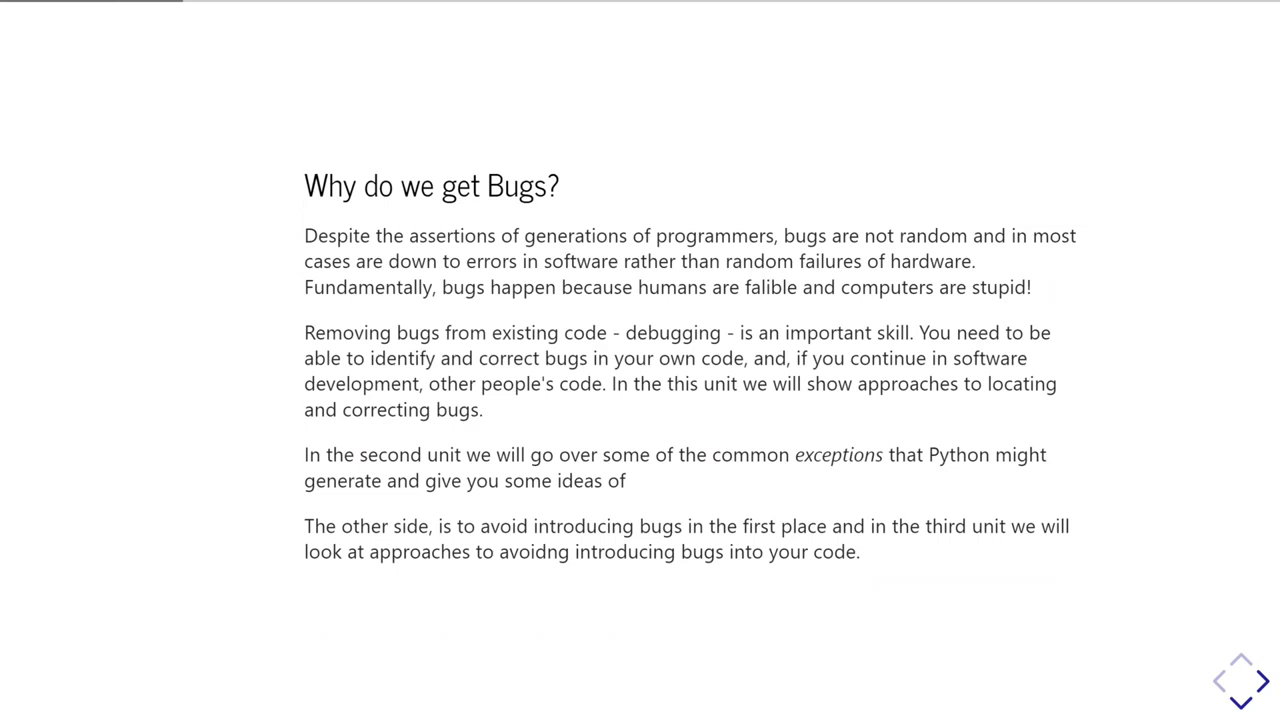
Advance past 'Why do we get Bugs?' to the 'Types of bugs' slide
{"action": "left_click", "coordinate": [1263, 681]}
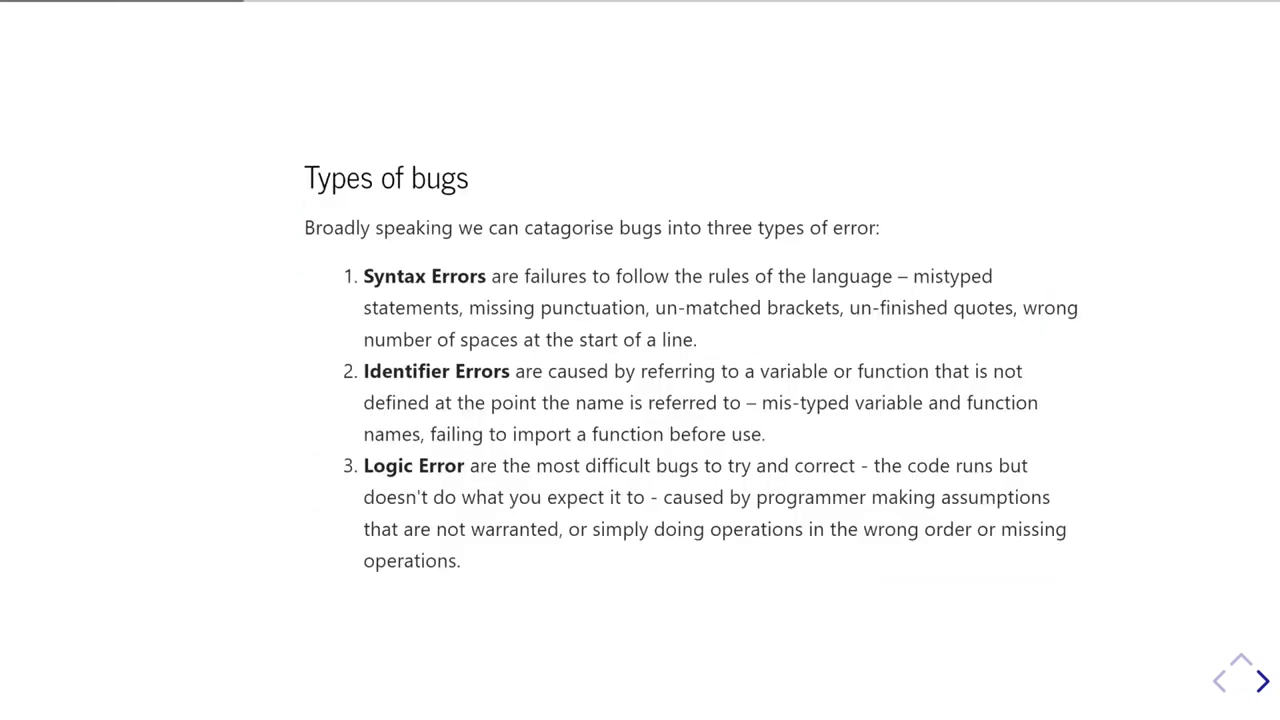